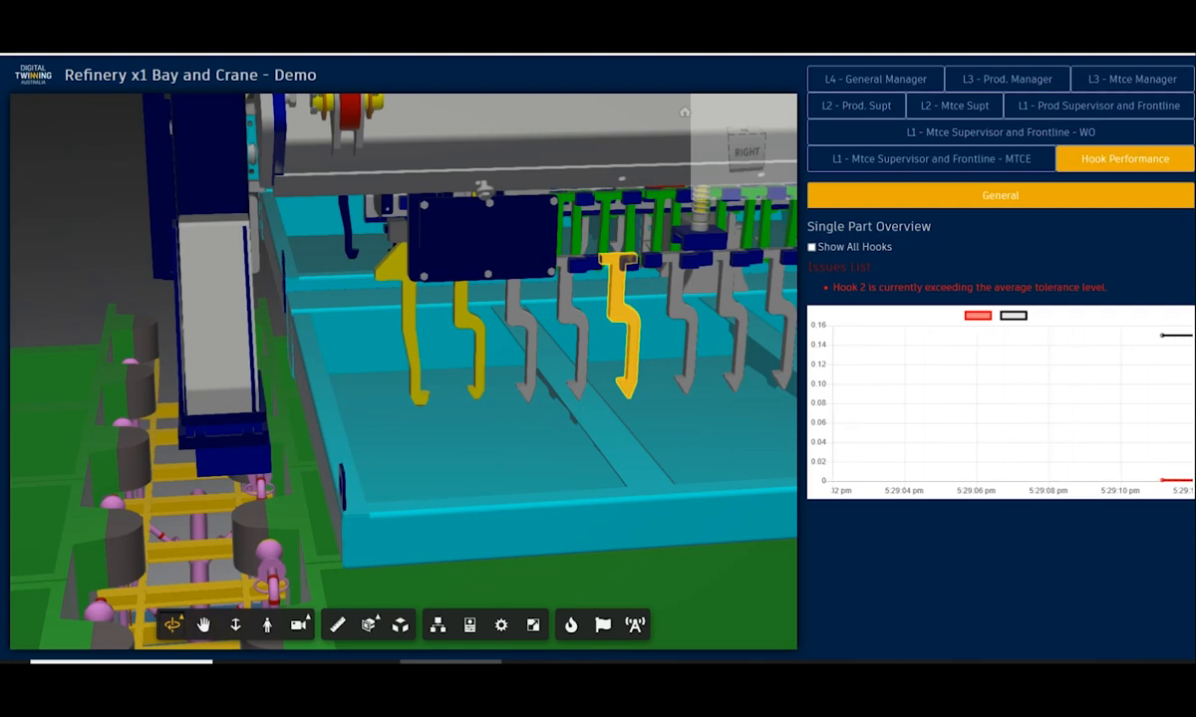
- Turn on Show All Hooks to chart Hooks 1–4 in the Hooks Overview
click(811, 247)
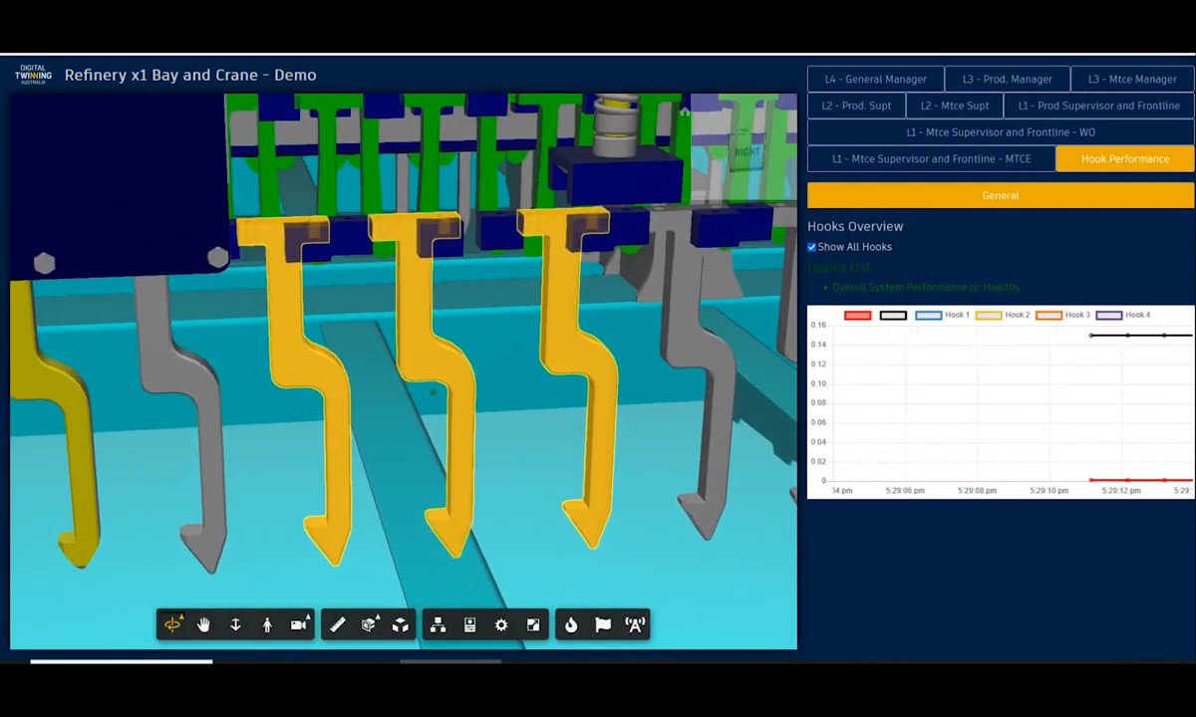